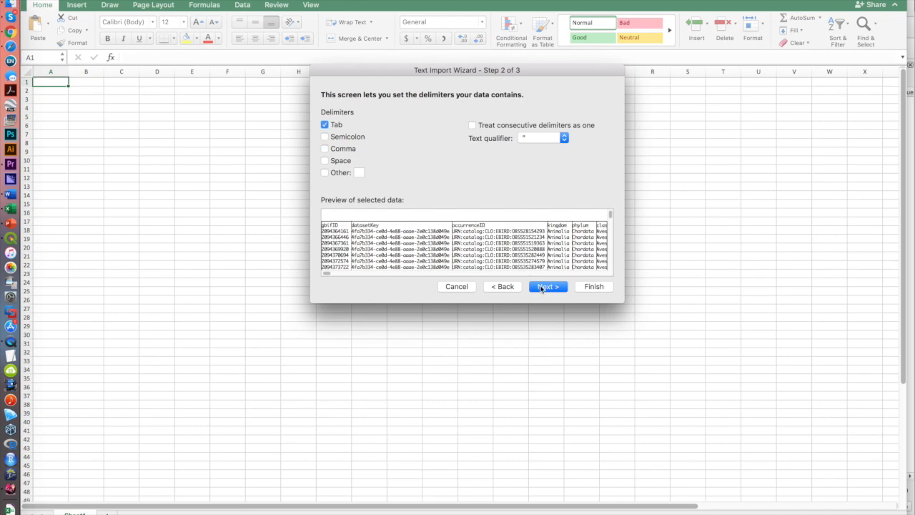
Step: Keep Tab as the delimiter in the Text Import Wizard and continue to the next step
click(456, 286)
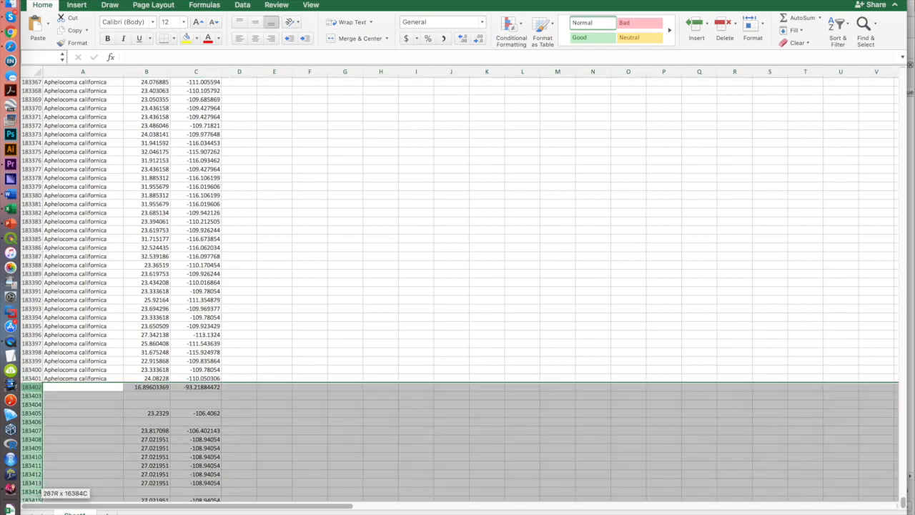
Step: Scroll the sheet to the Aphelocoma rows with blank latitude and longitude cells
scroll(up, 3)
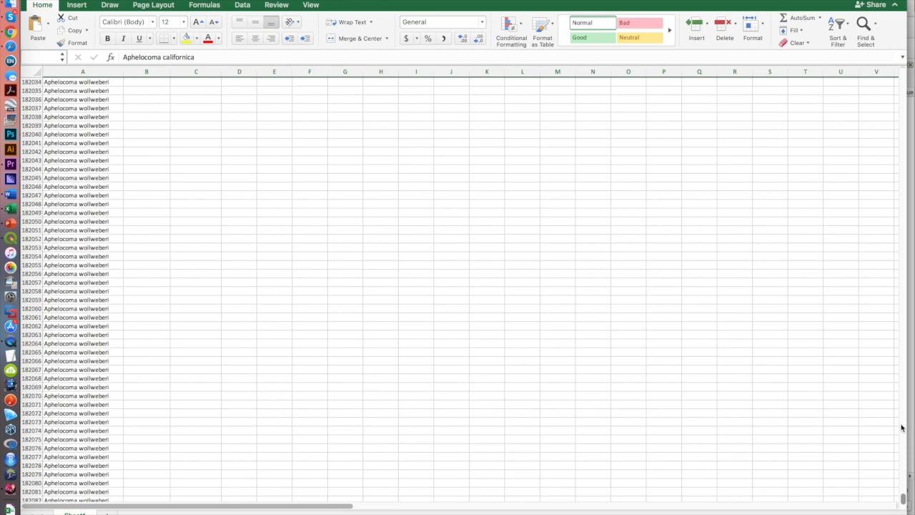
scroll(up, 3)
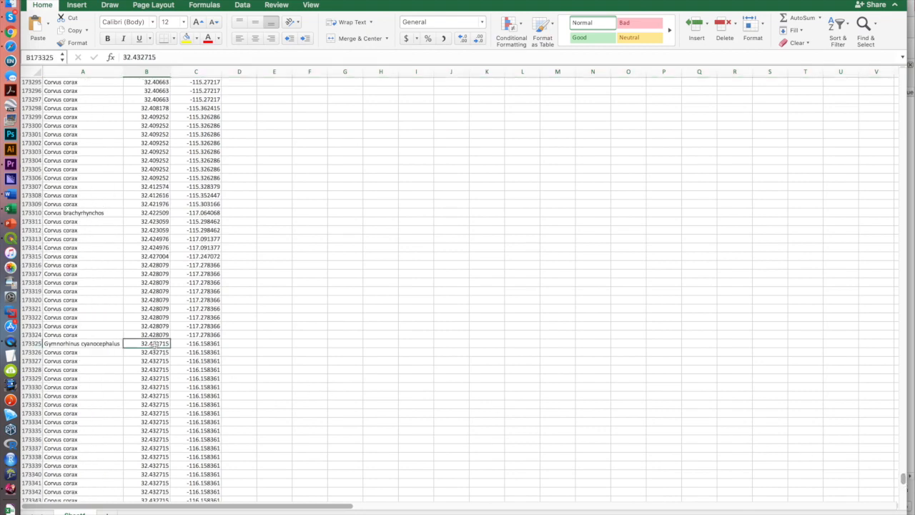
scroll(down, 3)
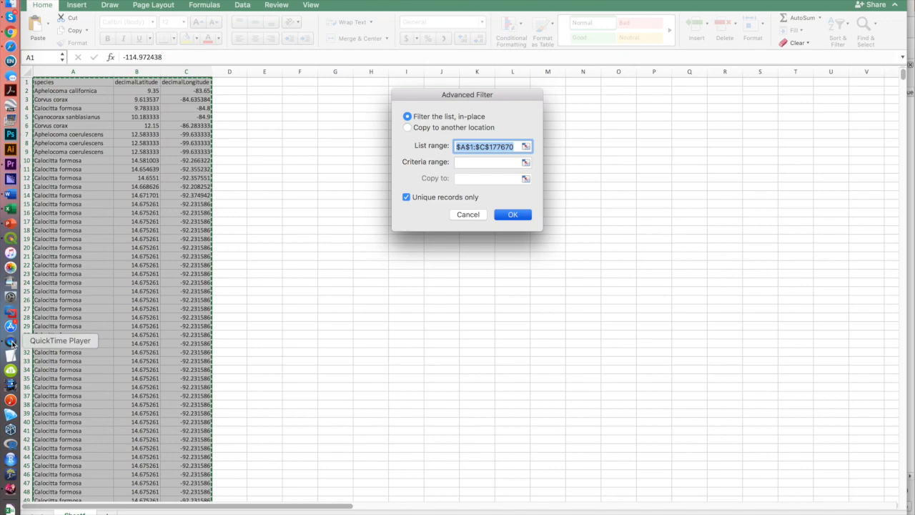
Step: Apply the Advanced Filter in place with Unique records only to deduplicate occurrences
click(512, 215)
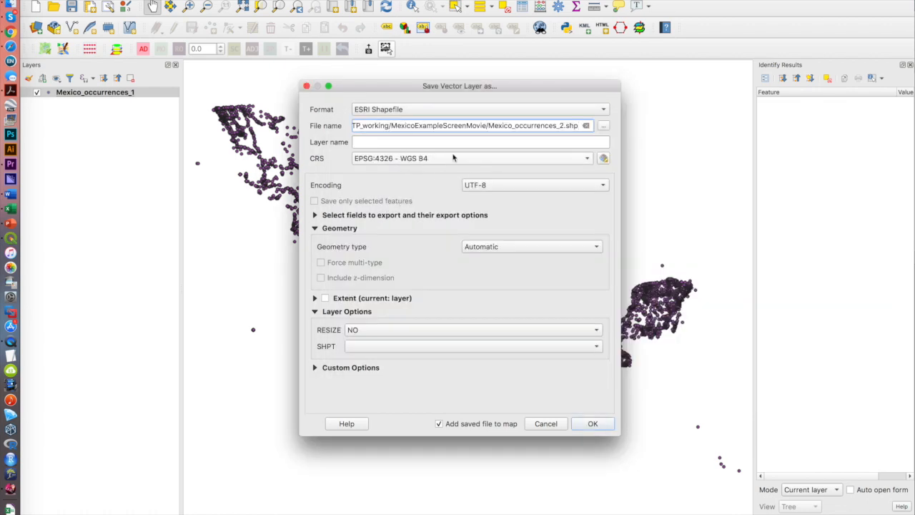
Step: Export Mexico_occurrences_1 as ESRI Shapefile Mexico_occurrences_2.shp in EPSG:4326
click(592, 424)
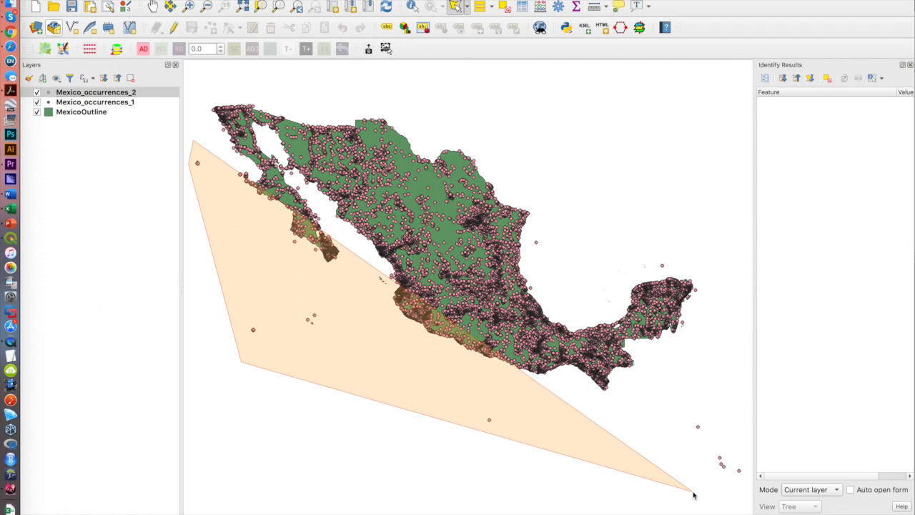
Step: Start the Select Features by Polygon tool to enclose the offshore points
click(37, 92)
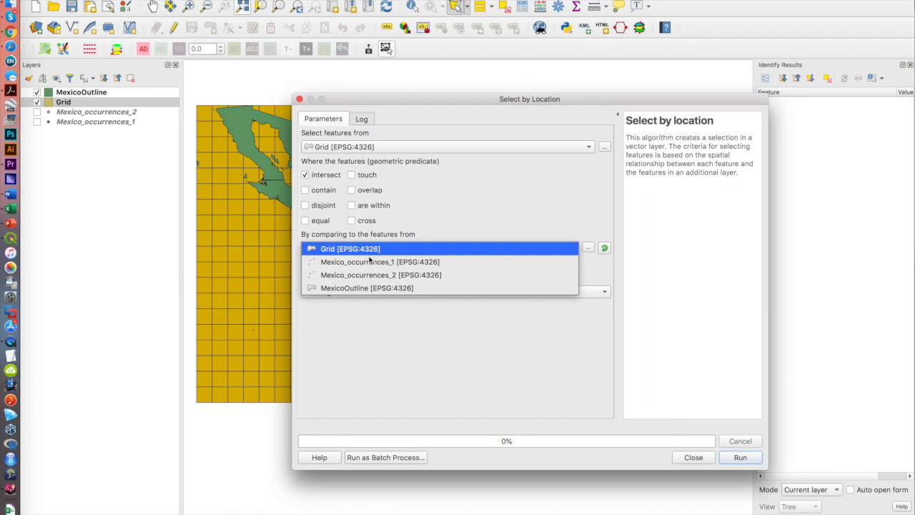
Step: Choose MexicoOutline as the intersect layer for Select by Location on Grid
click(366, 288)
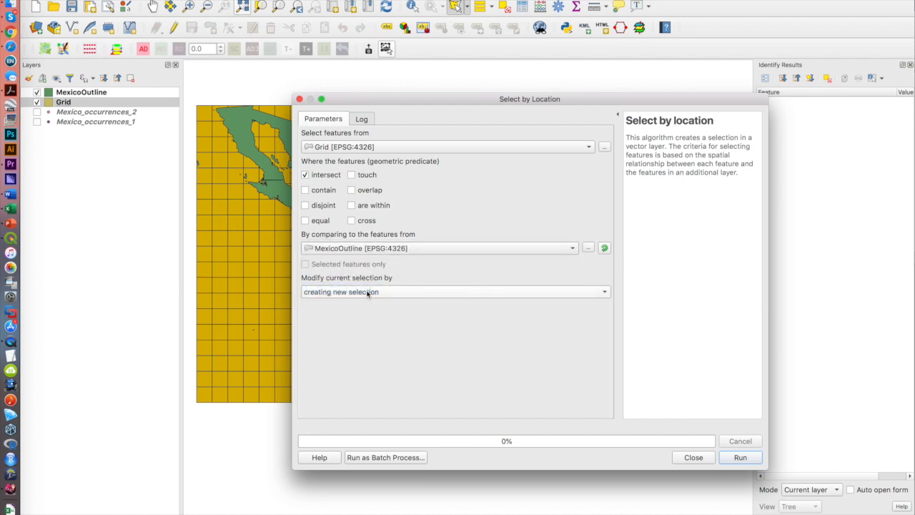
mouse_move(389, 286)
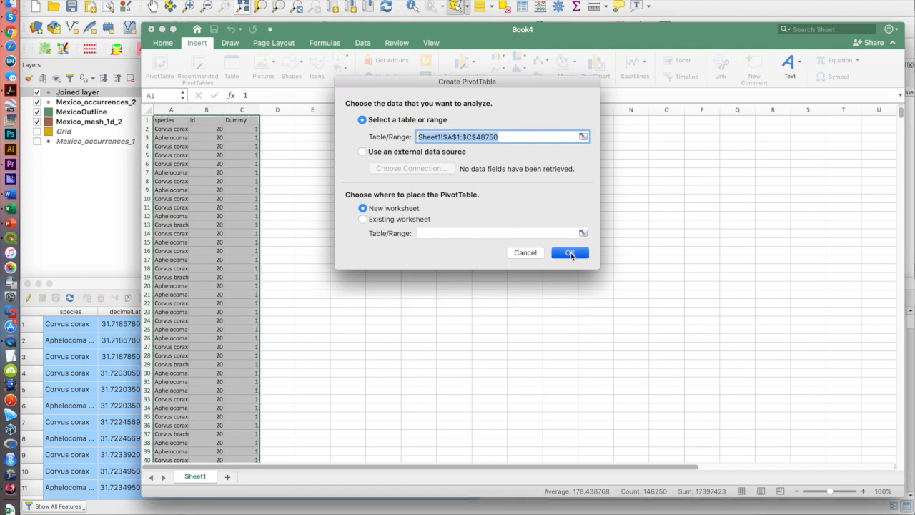
Step: Create the PivotTable from Sheet1!$A$1:$C$46750 on a new worksheet
click(569, 251)
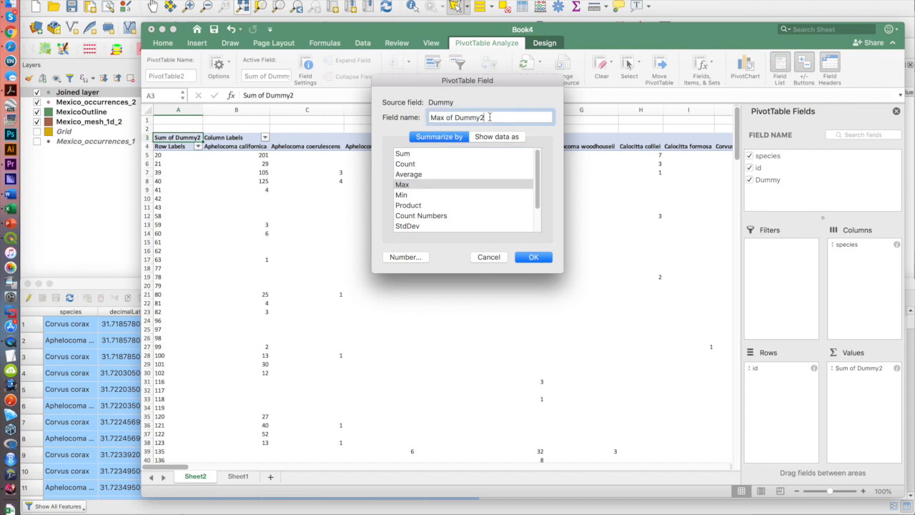
Step: Confirm Max as the summary function for the Dummy value field
click(532, 257)
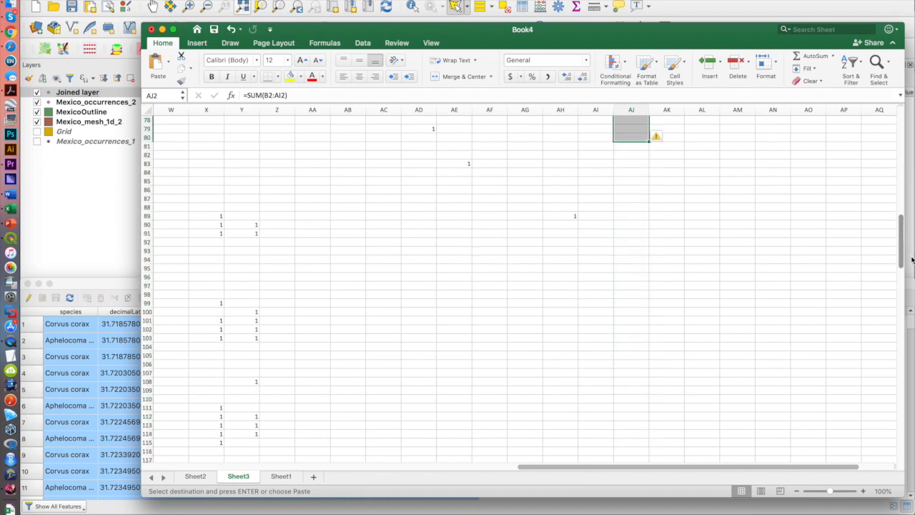
Step: Scroll Sheet3 to the top of the presence matrix for the =SUM(B2:AI2) row total
scroll(up, 3)
text(Mexico_mesh_1d_4_table)
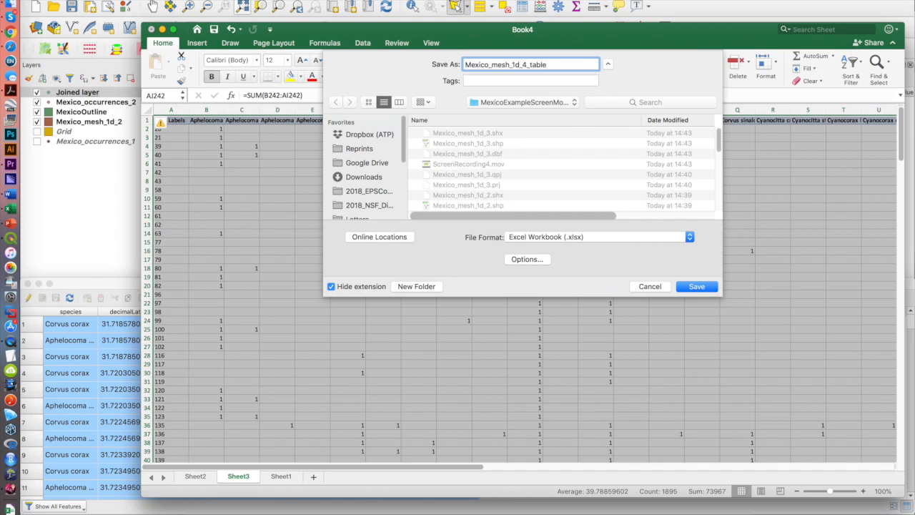
Step: Save the workbook as Mexico_mesh_1d_4_table in CSV format
click(695, 286)
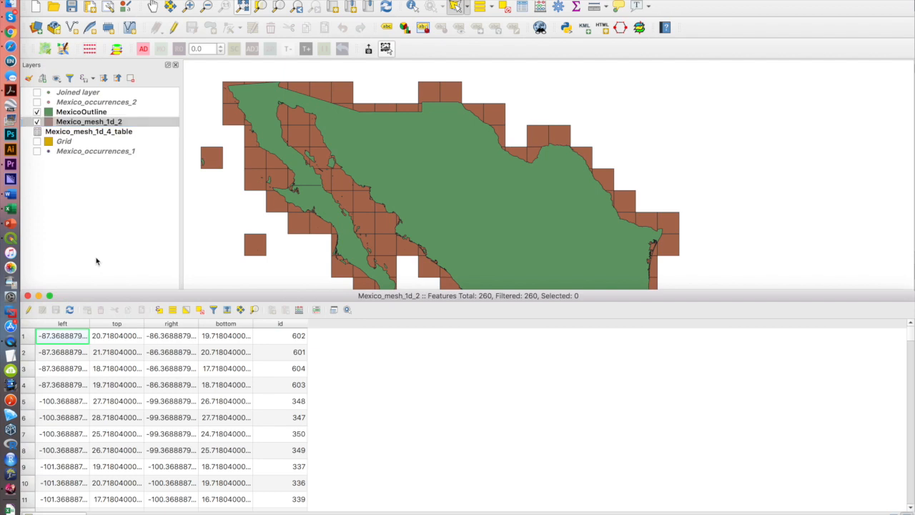
Step: Show the Mexico_mesh_1d_2 attribute table listing 260 cells with joined species columns
click(346, 457)
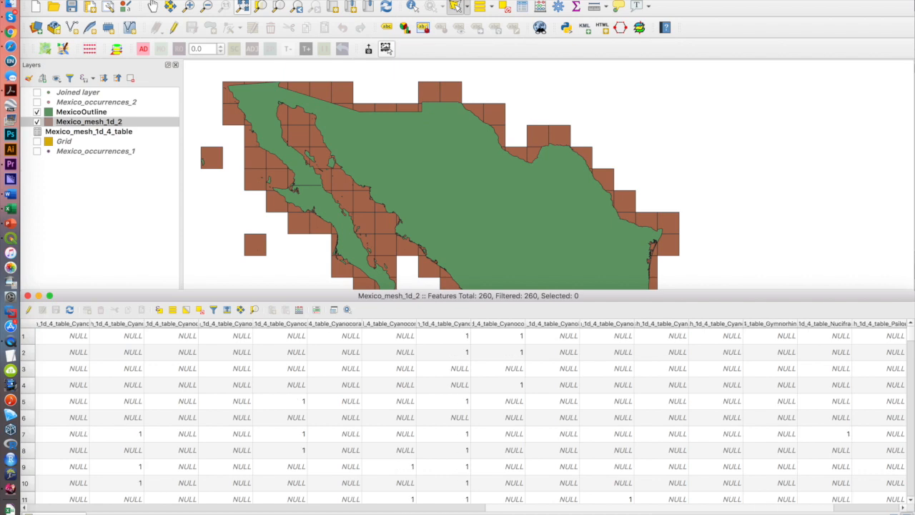
scroll(right, 3)
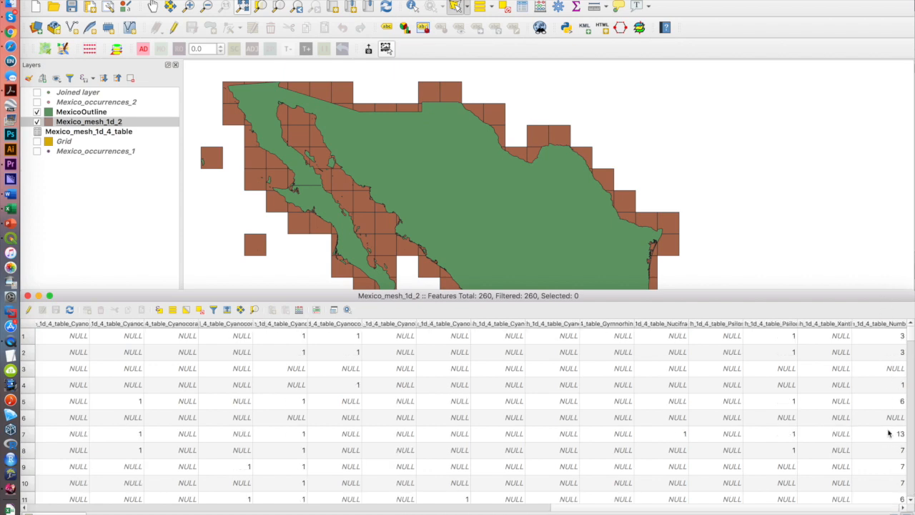